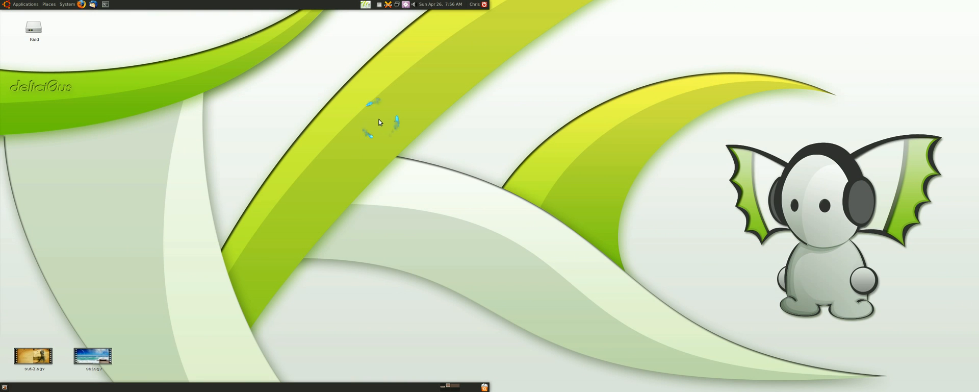
{"action": "mouse_move", "coordinate": [239, 169]}
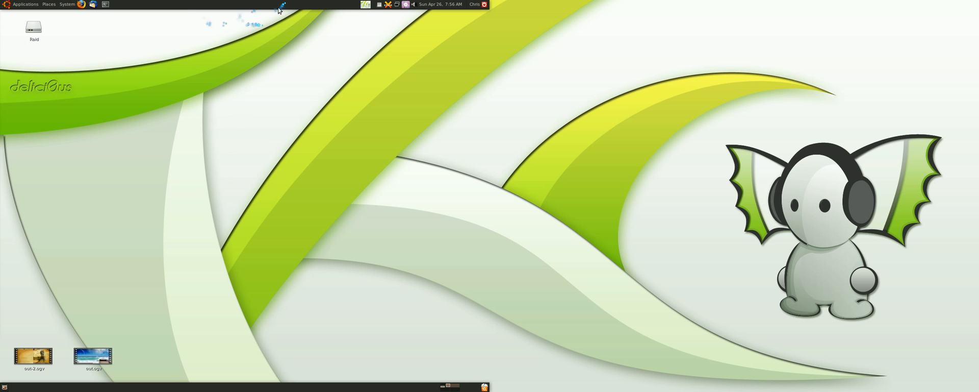
{"action": "mouse_move", "coordinate": [163, 36]}
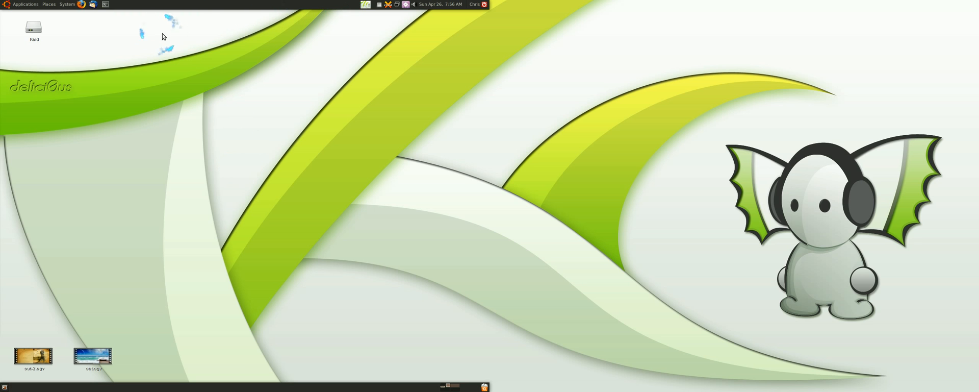
{"action": "mouse_move", "coordinate": [370, 8]}
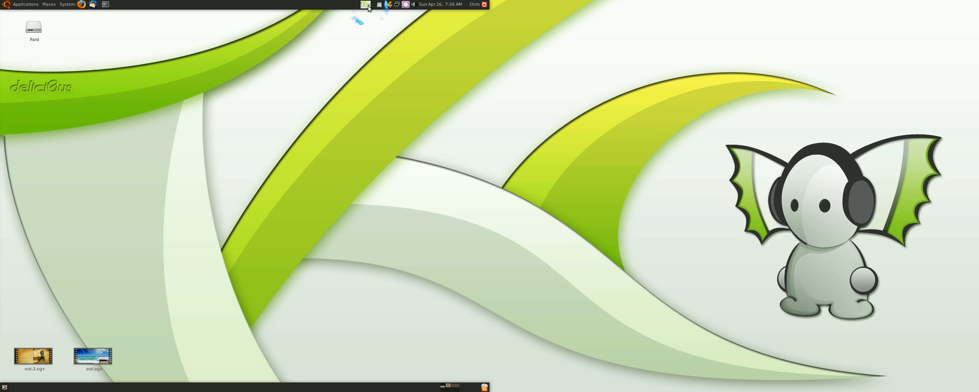
- Open Wallpaper Tray's Preferences from its panel icon's right-click menu
{"action": "right_click", "coordinate": [365, 4]}
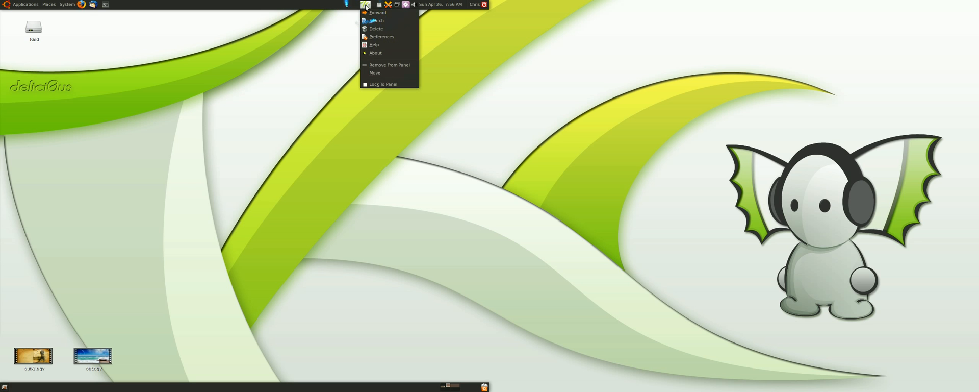
{"action": "mouse_move", "coordinate": [351, 5]}
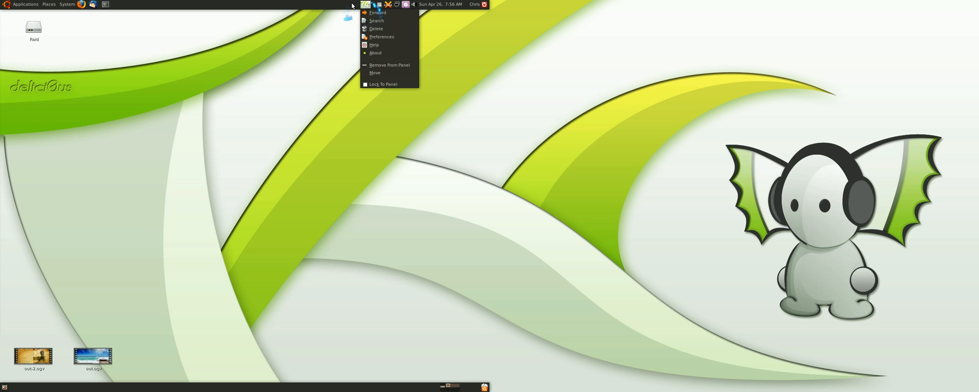
{"action": "left_click", "coordinate": [381, 36]}
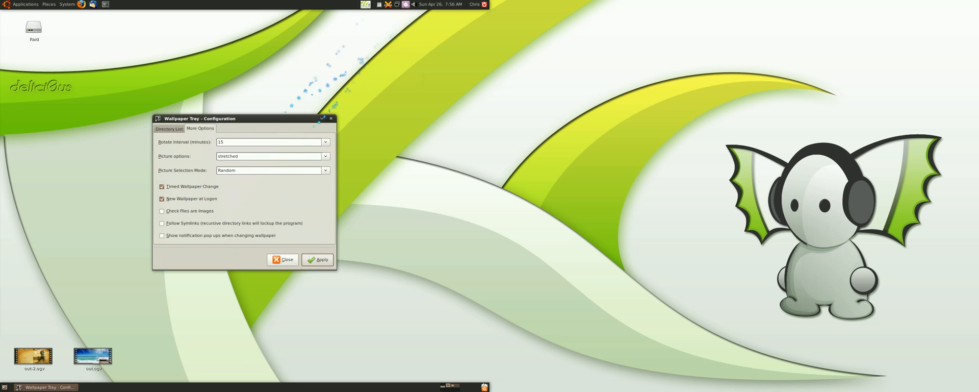
- Show the Directory List tab containing the hq-dualscreen wallpaper folder
{"action": "left_click", "coordinate": [169, 128]}
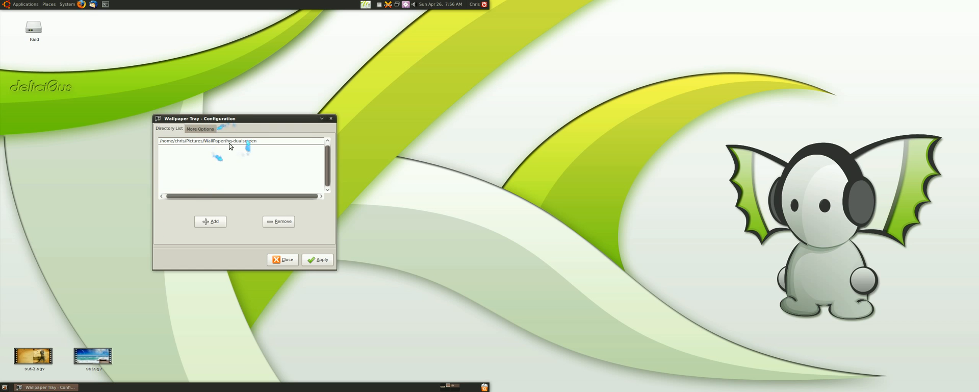
{"action": "mouse_move", "coordinate": [239, 145]}
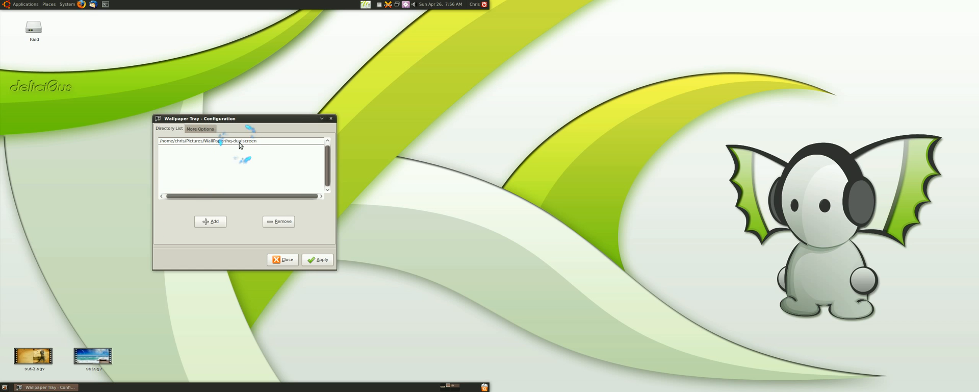
{"action": "mouse_move", "coordinate": [255, 176]}
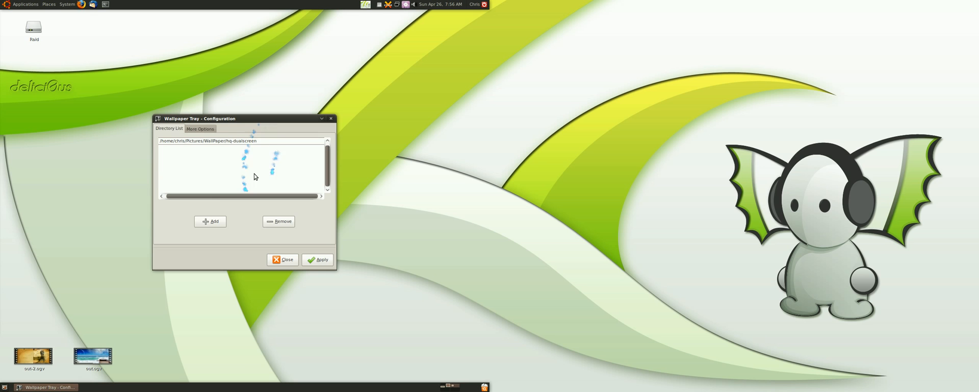
{"action": "mouse_move", "coordinate": [243, 144]}
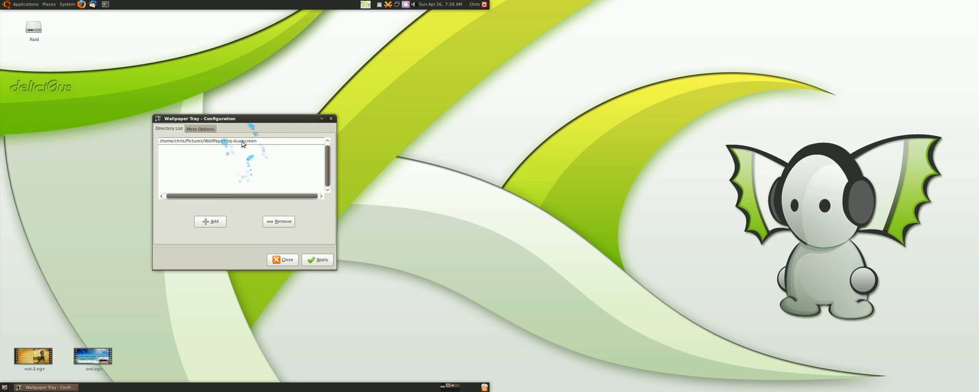
{"action": "mouse_move", "coordinate": [248, 147]}
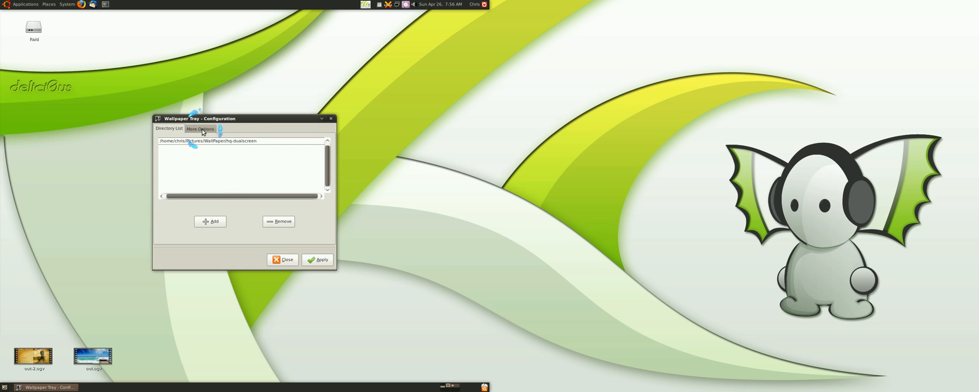
- Review the More Options tab: timed changes and new wallpaper at logon
{"action": "left_click", "coordinate": [200, 128]}
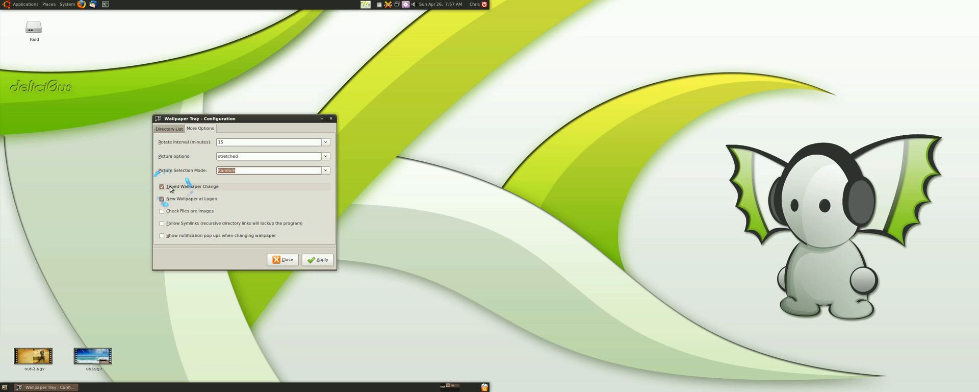
{"action": "mouse_move", "coordinate": [211, 189]}
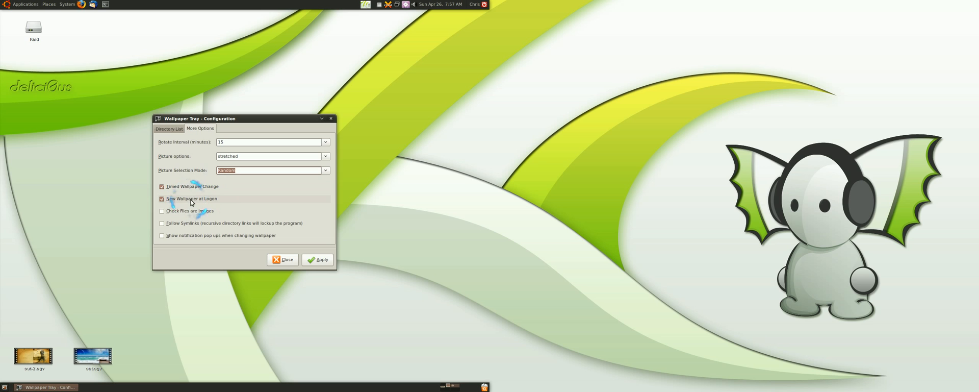
{"action": "mouse_move", "coordinate": [200, 203]}
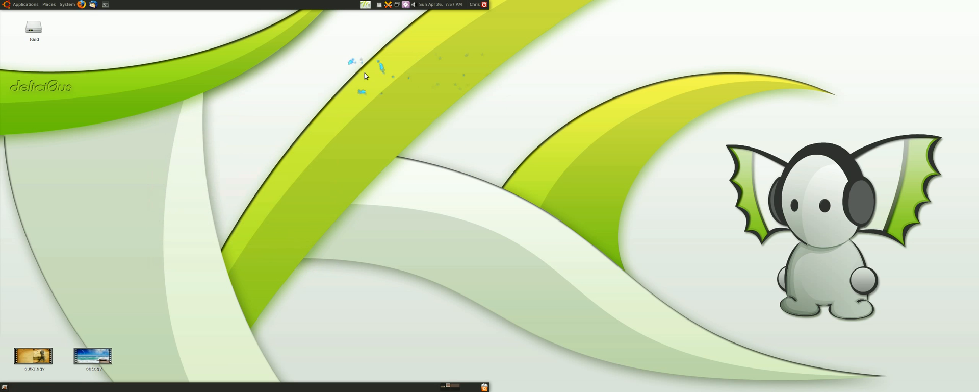
{"action": "mouse_move", "coordinate": [367, 25]}
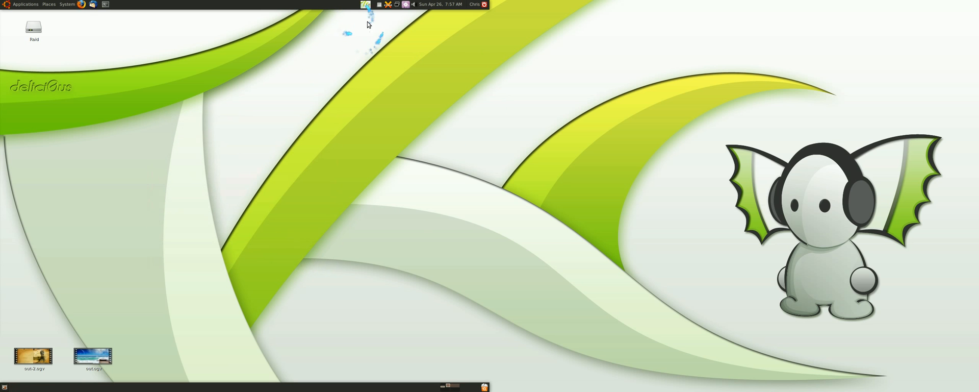
{"action": "mouse_move", "coordinate": [433, 152]}
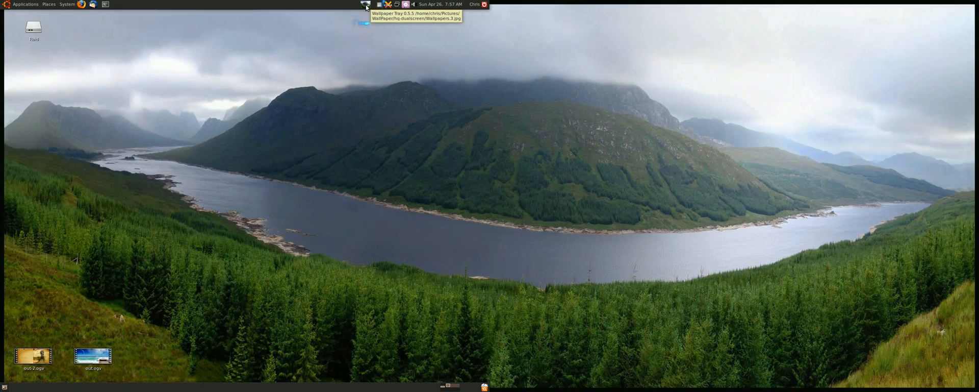
- Cycle the wallpaper through lake, coast and pier photos to the motherboard connectors
{"action": "left_click", "coordinate": [366, 4]}
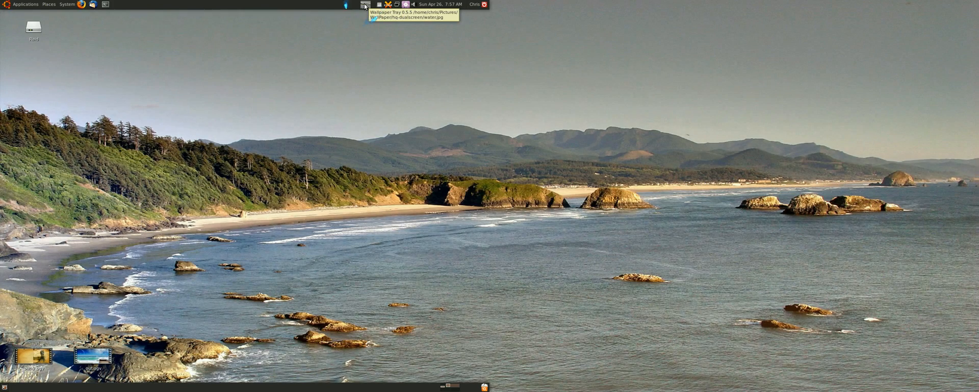
{"action": "left_click", "coordinate": [365, 5]}
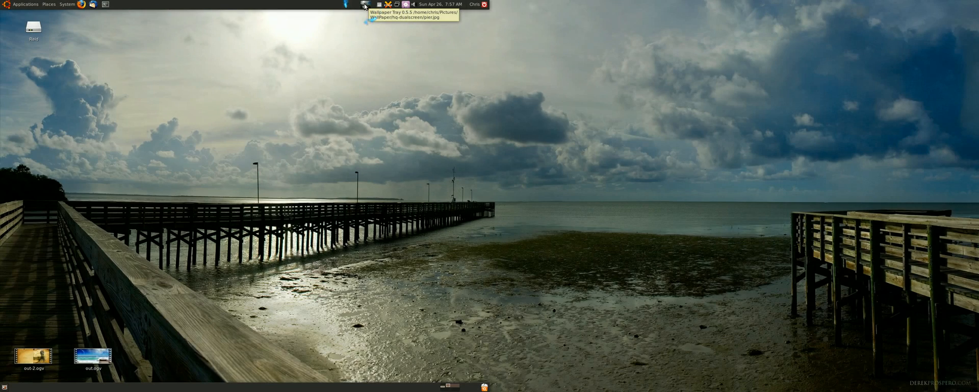
{"action": "left_click", "coordinate": [364, 4]}
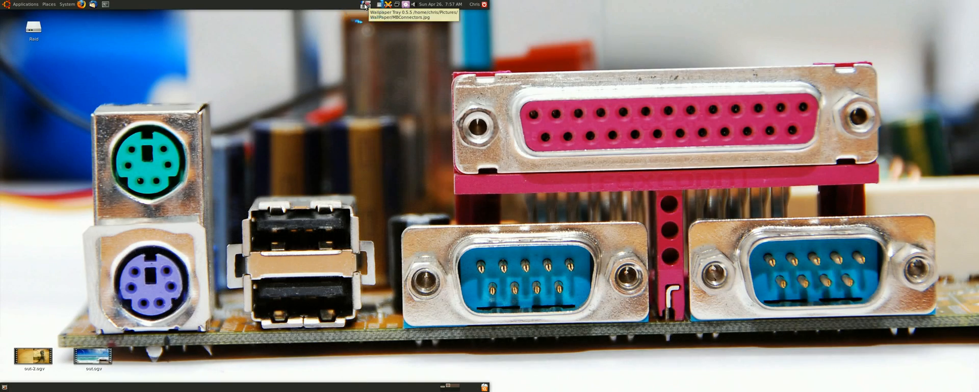
{"action": "left_click", "coordinate": [66, 4]}
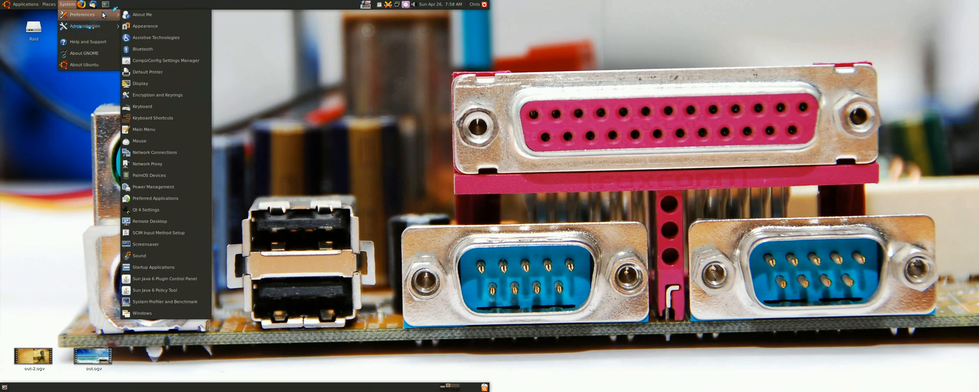
{"action": "mouse_move", "coordinate": [153, 266]}
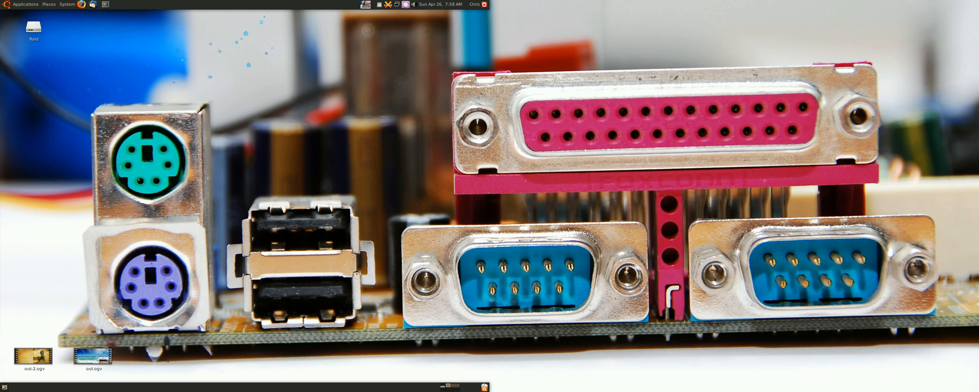
- Start a terminal from the top-panel launcher over the motherboard-connectors wallpaper
{"action": "right_click", "coordinate": [197, 5]}
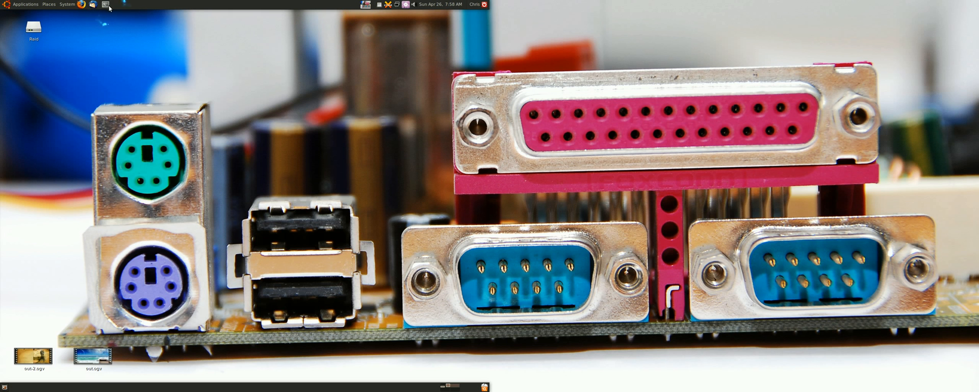
{"action": "left_click", "coordinate": [105, 5]}
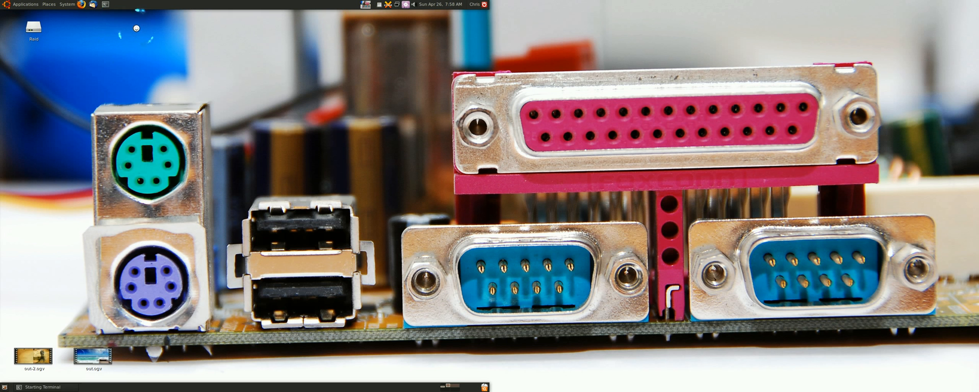